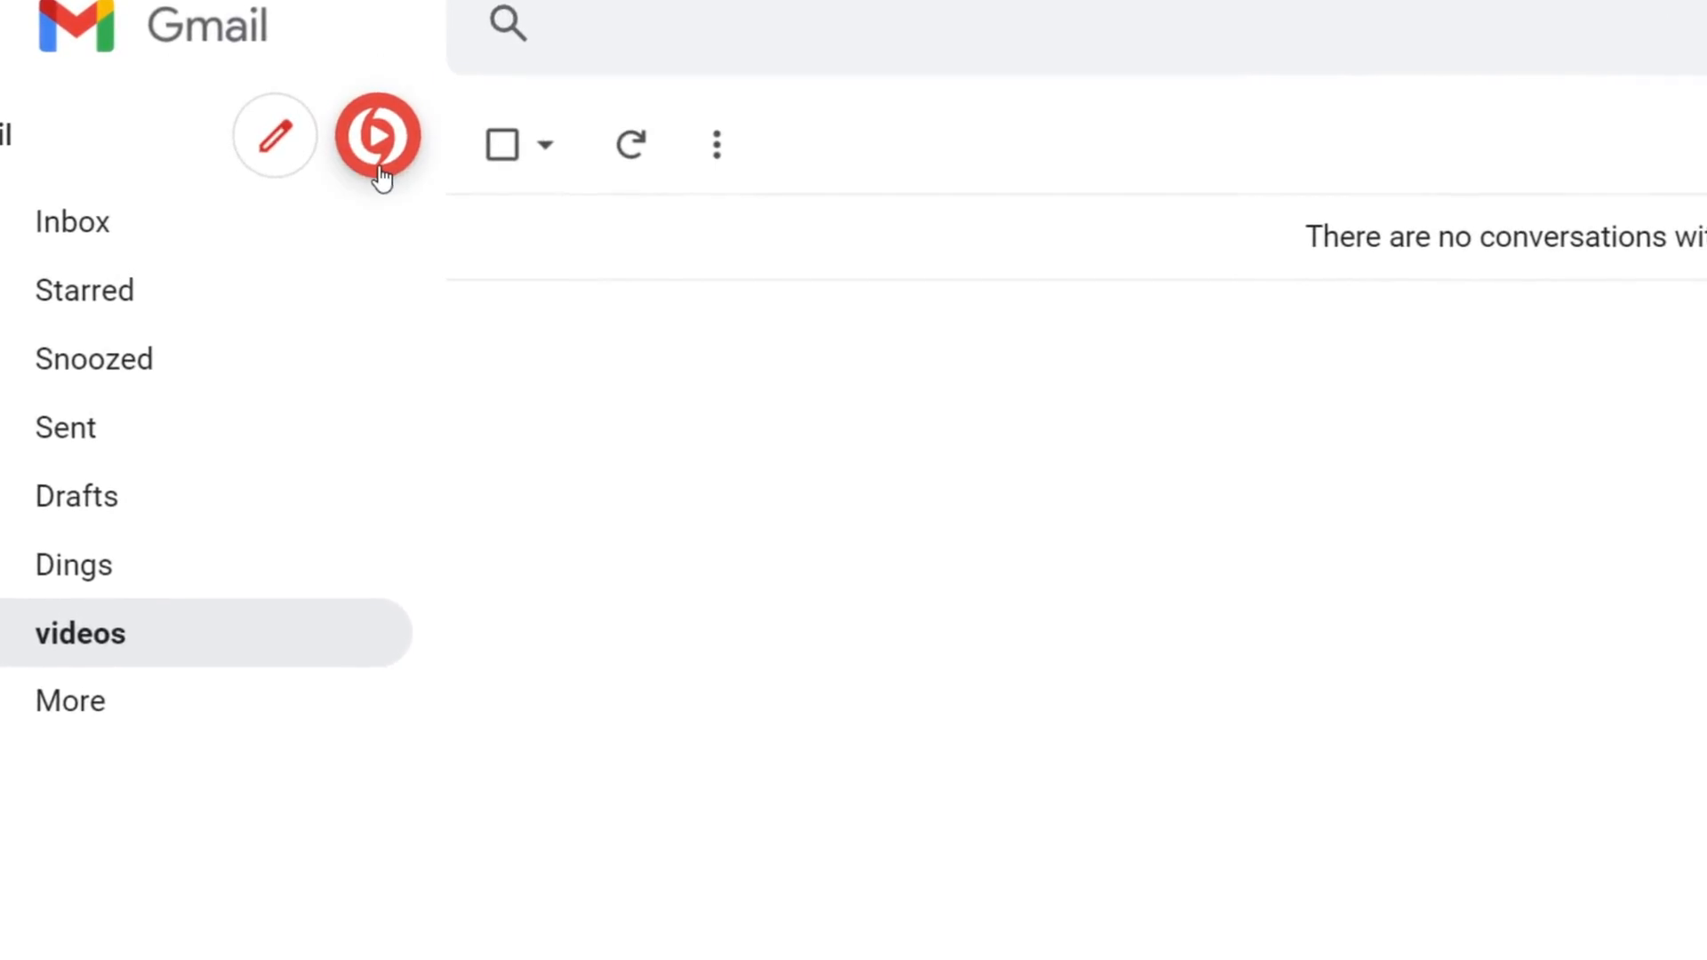
Record a Cam Only video titled 'Introduction Video' with Summer landing page and My CTA Set.
{"action": "left_click", "coordinate": [377, 135]}
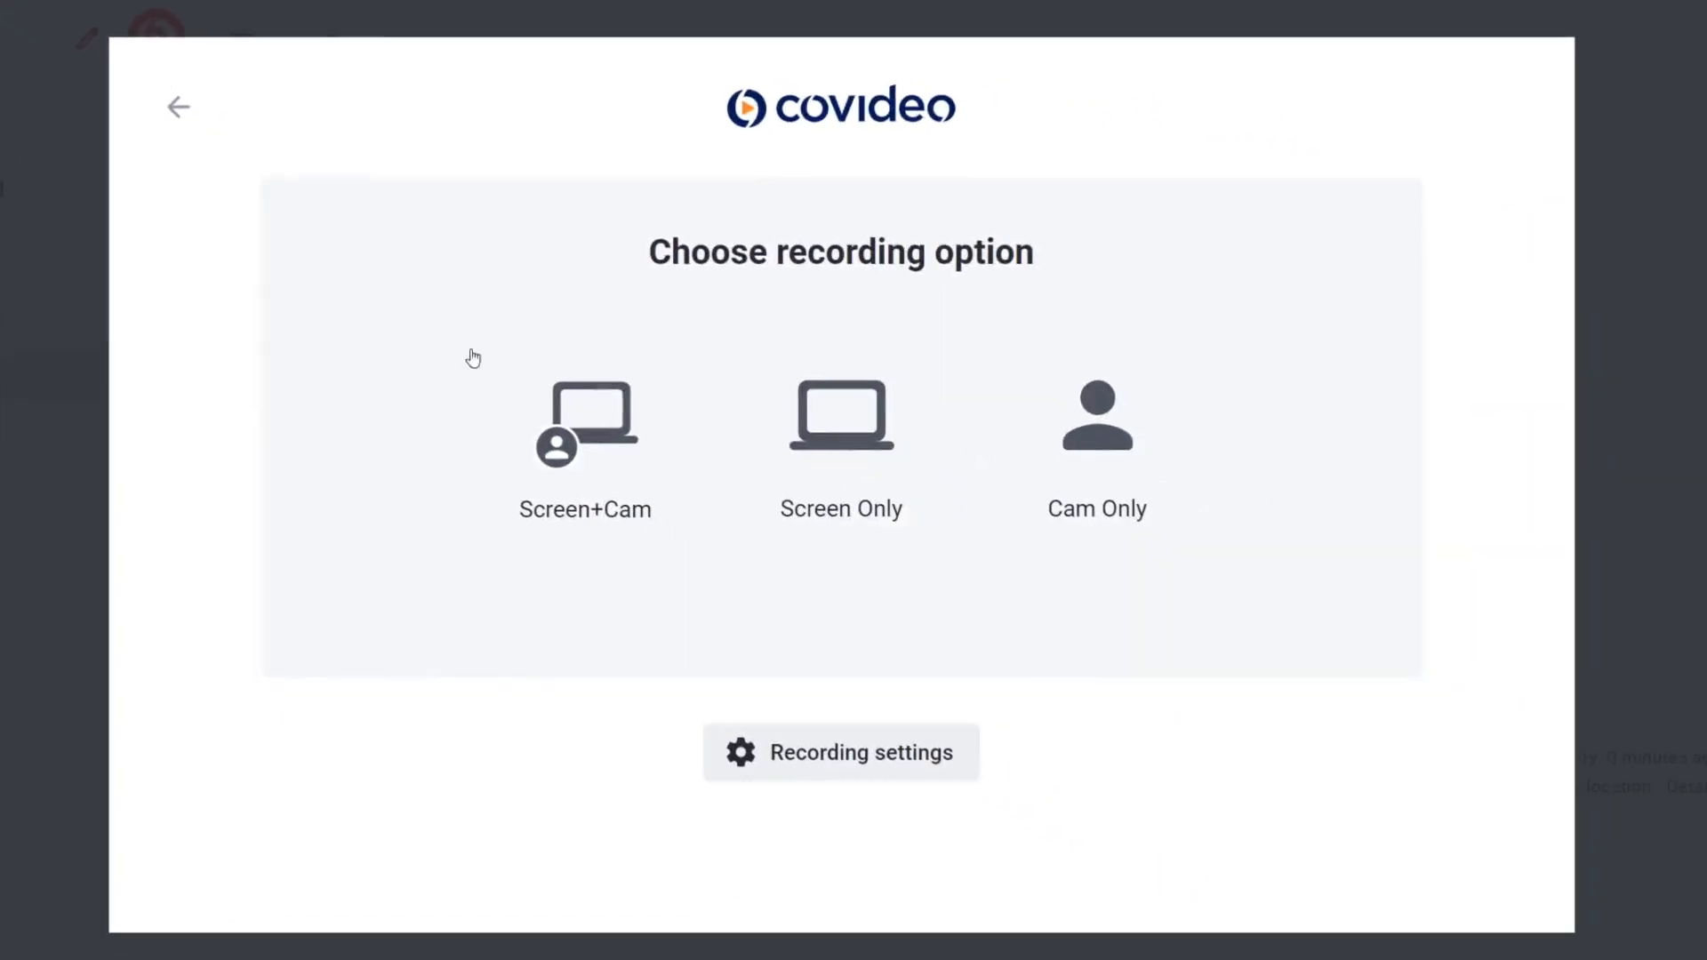
{"action": "mouse_move", "coordinate": [585, 470]}
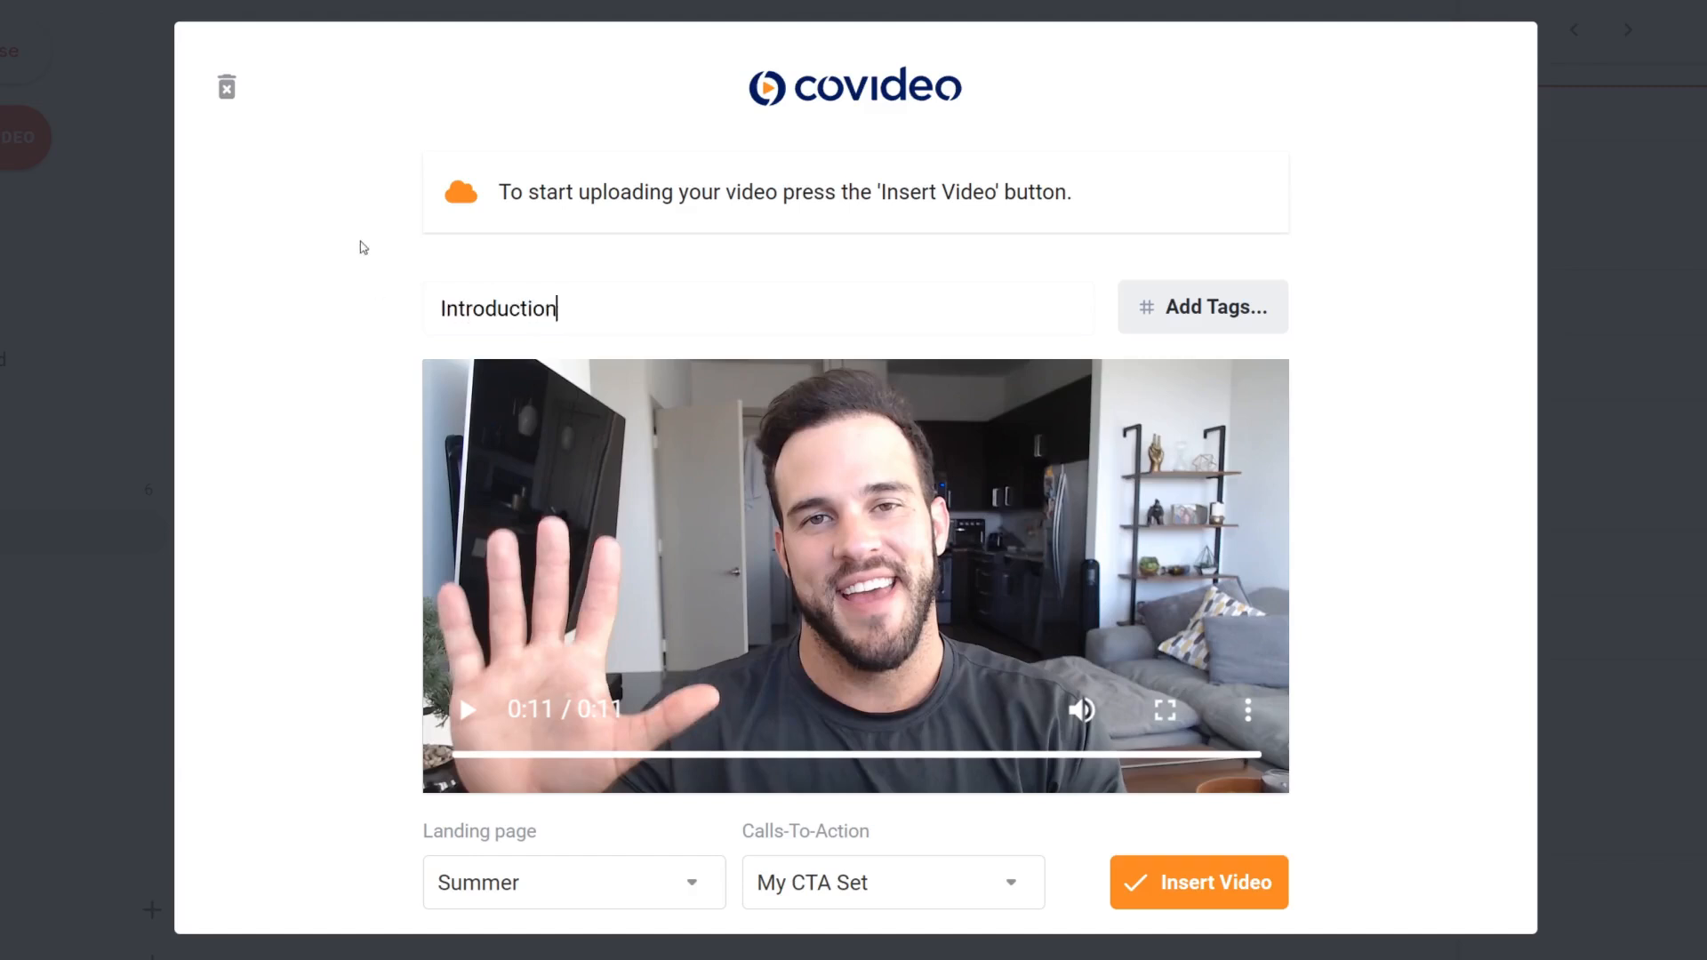
{"action": "type", "text": "Video"}
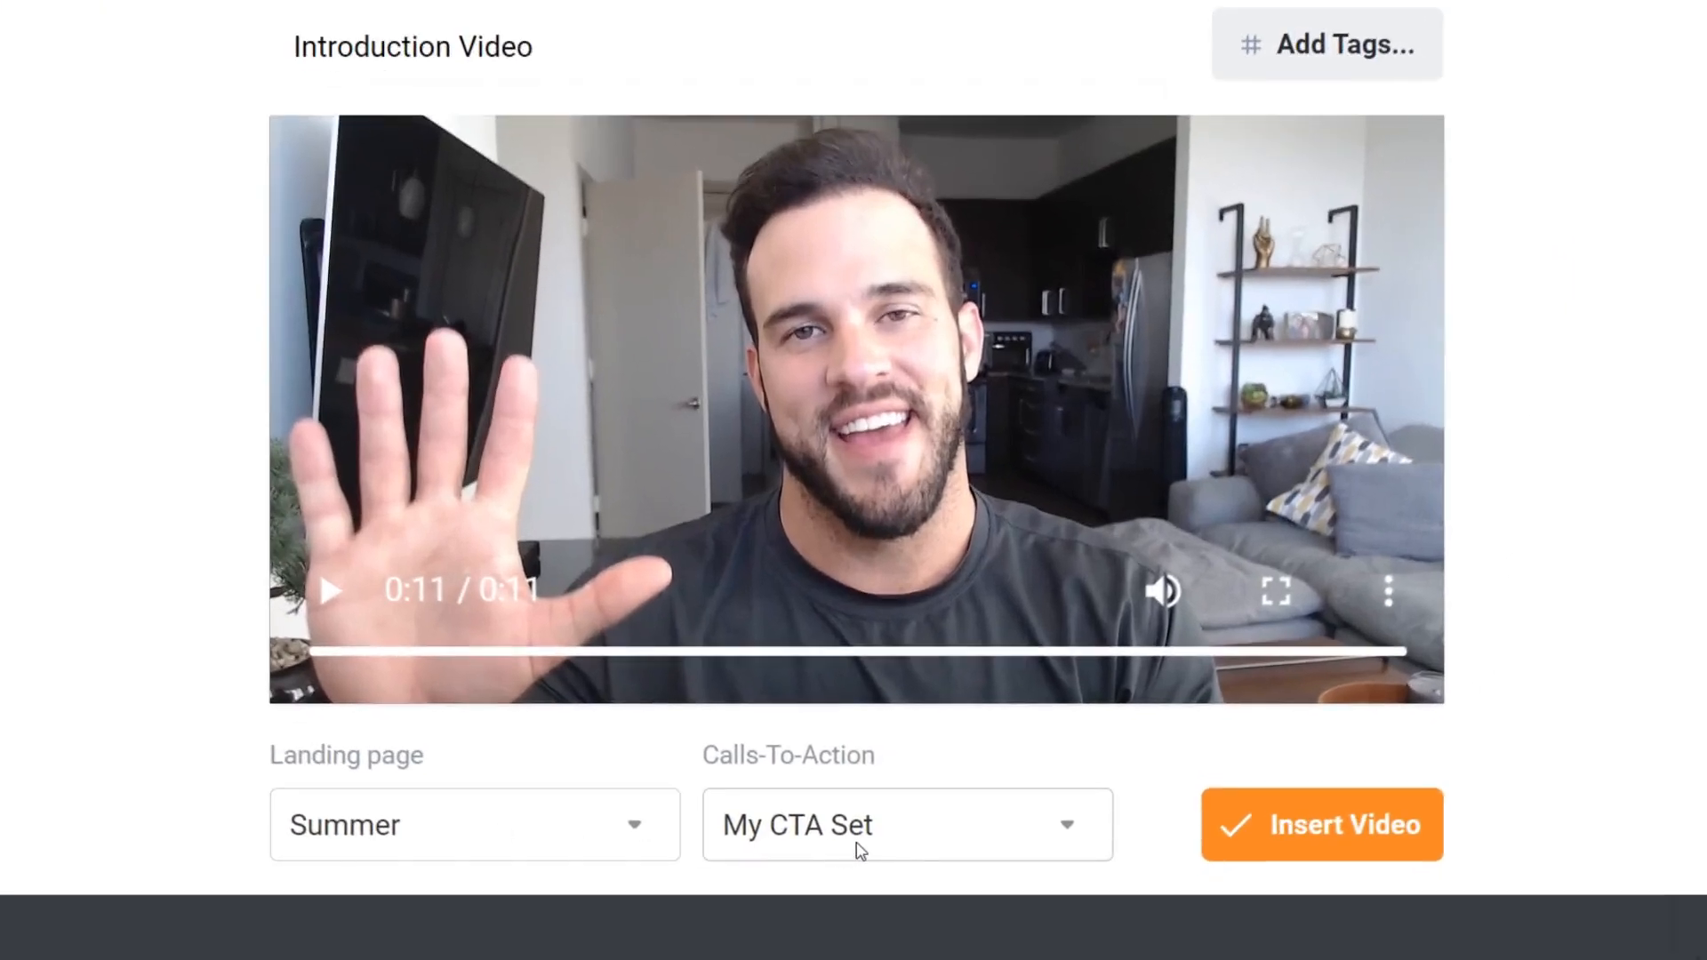
{"action": "left_click", "coordinate": [1322, 823]}
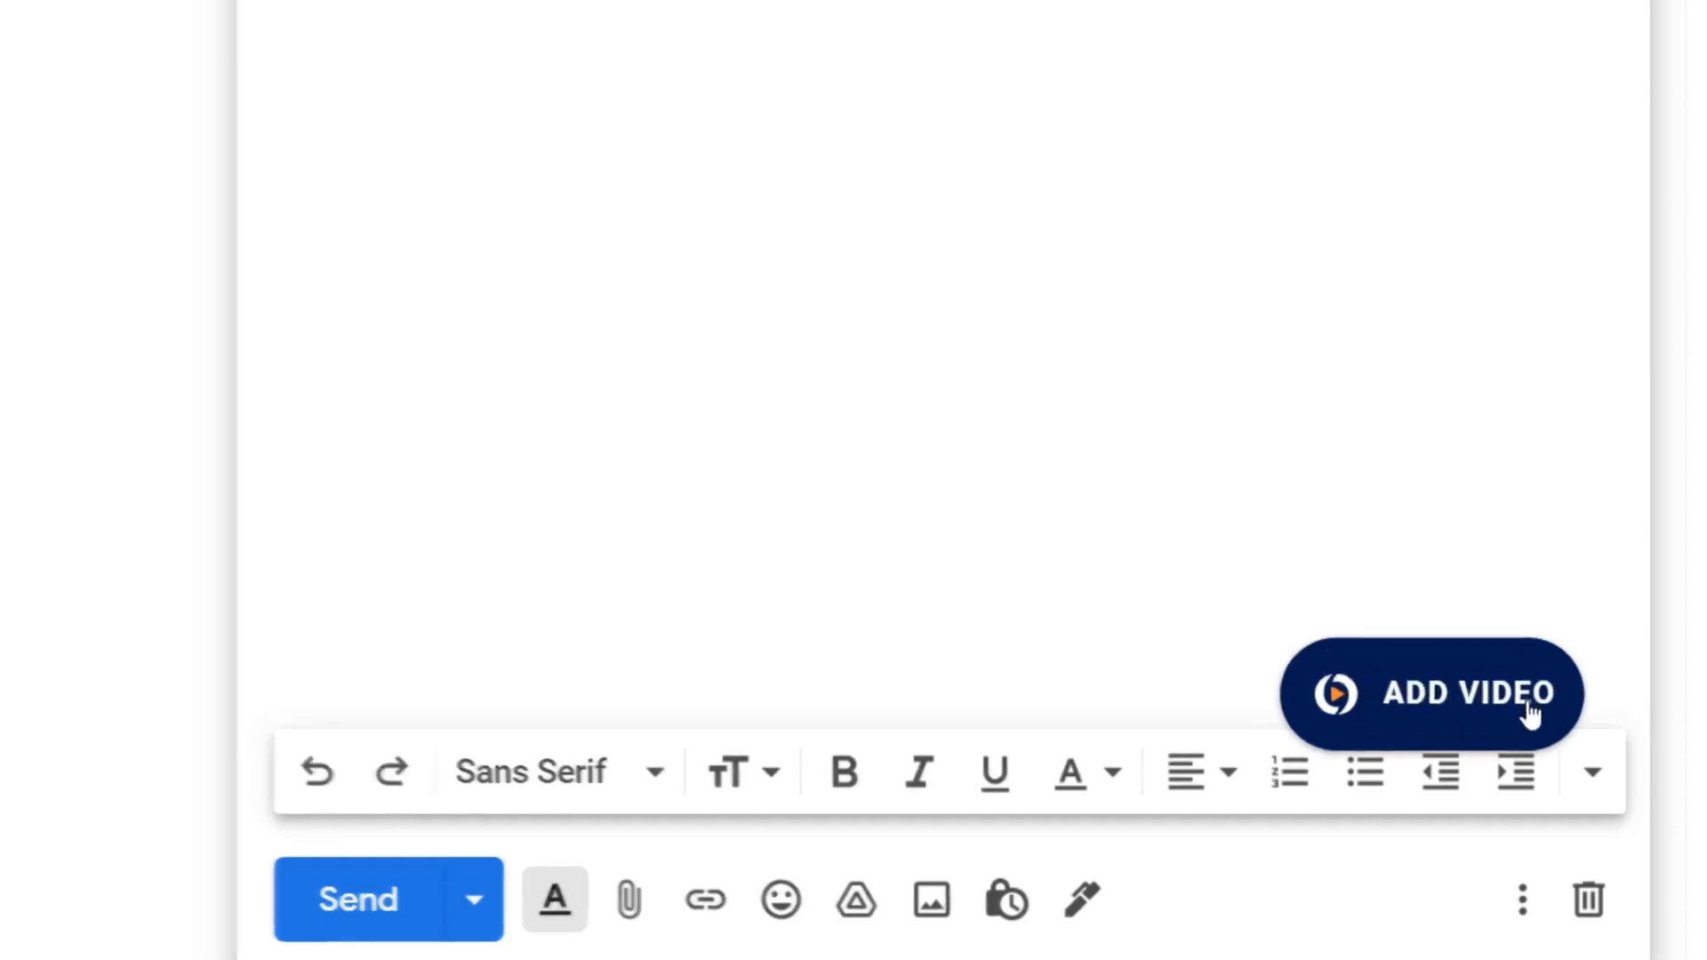
Insert the Rodney Introduction library video into the draft and return to the Covideo library.
{"action": "left_click", "coordinate": [1429, 693]}
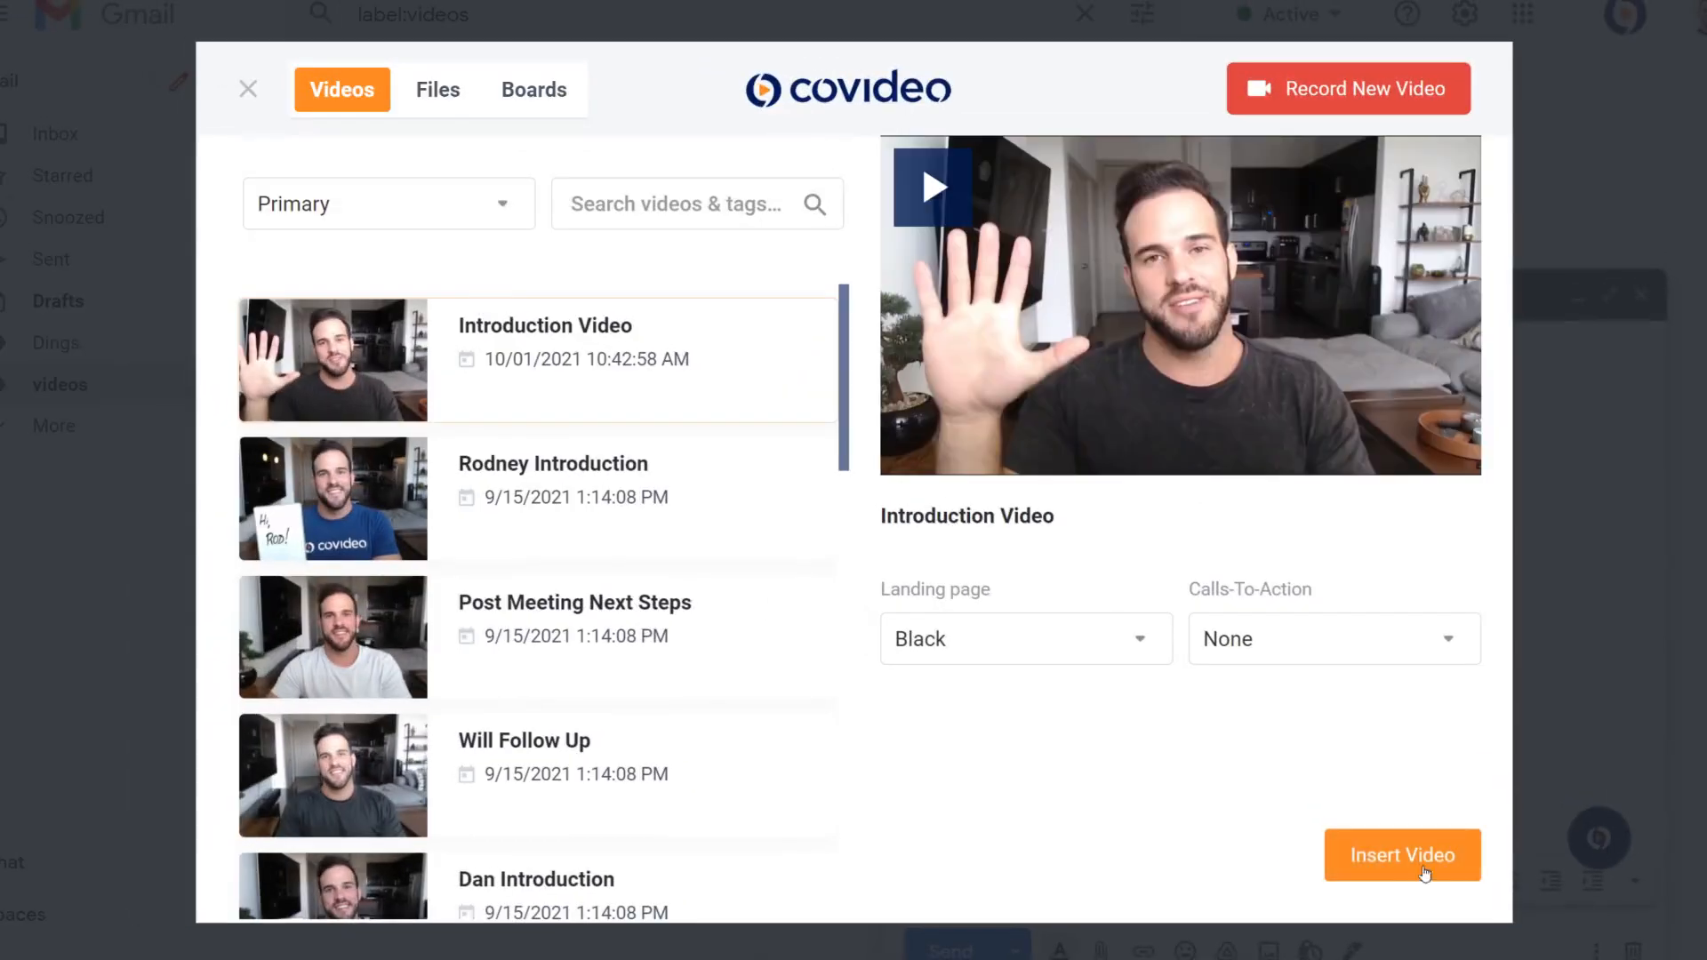
{"action": "left_click", "coordinate": [332, 498]}
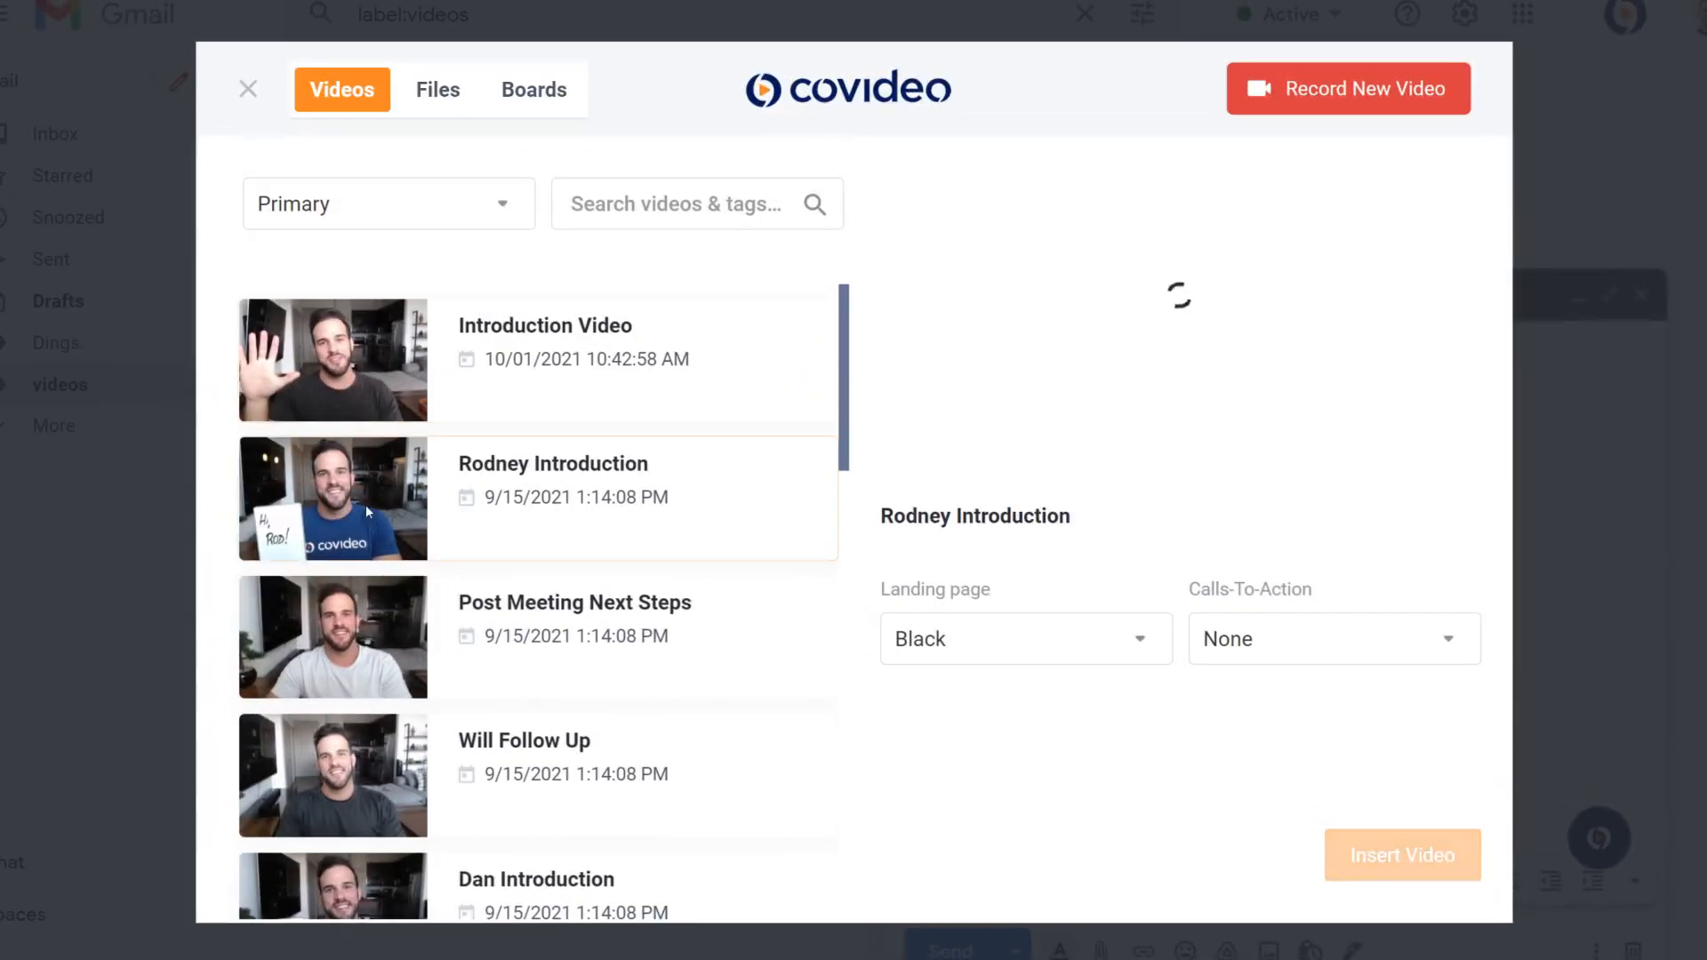
{"action": "left_click", "coordinate": [247, 89]}
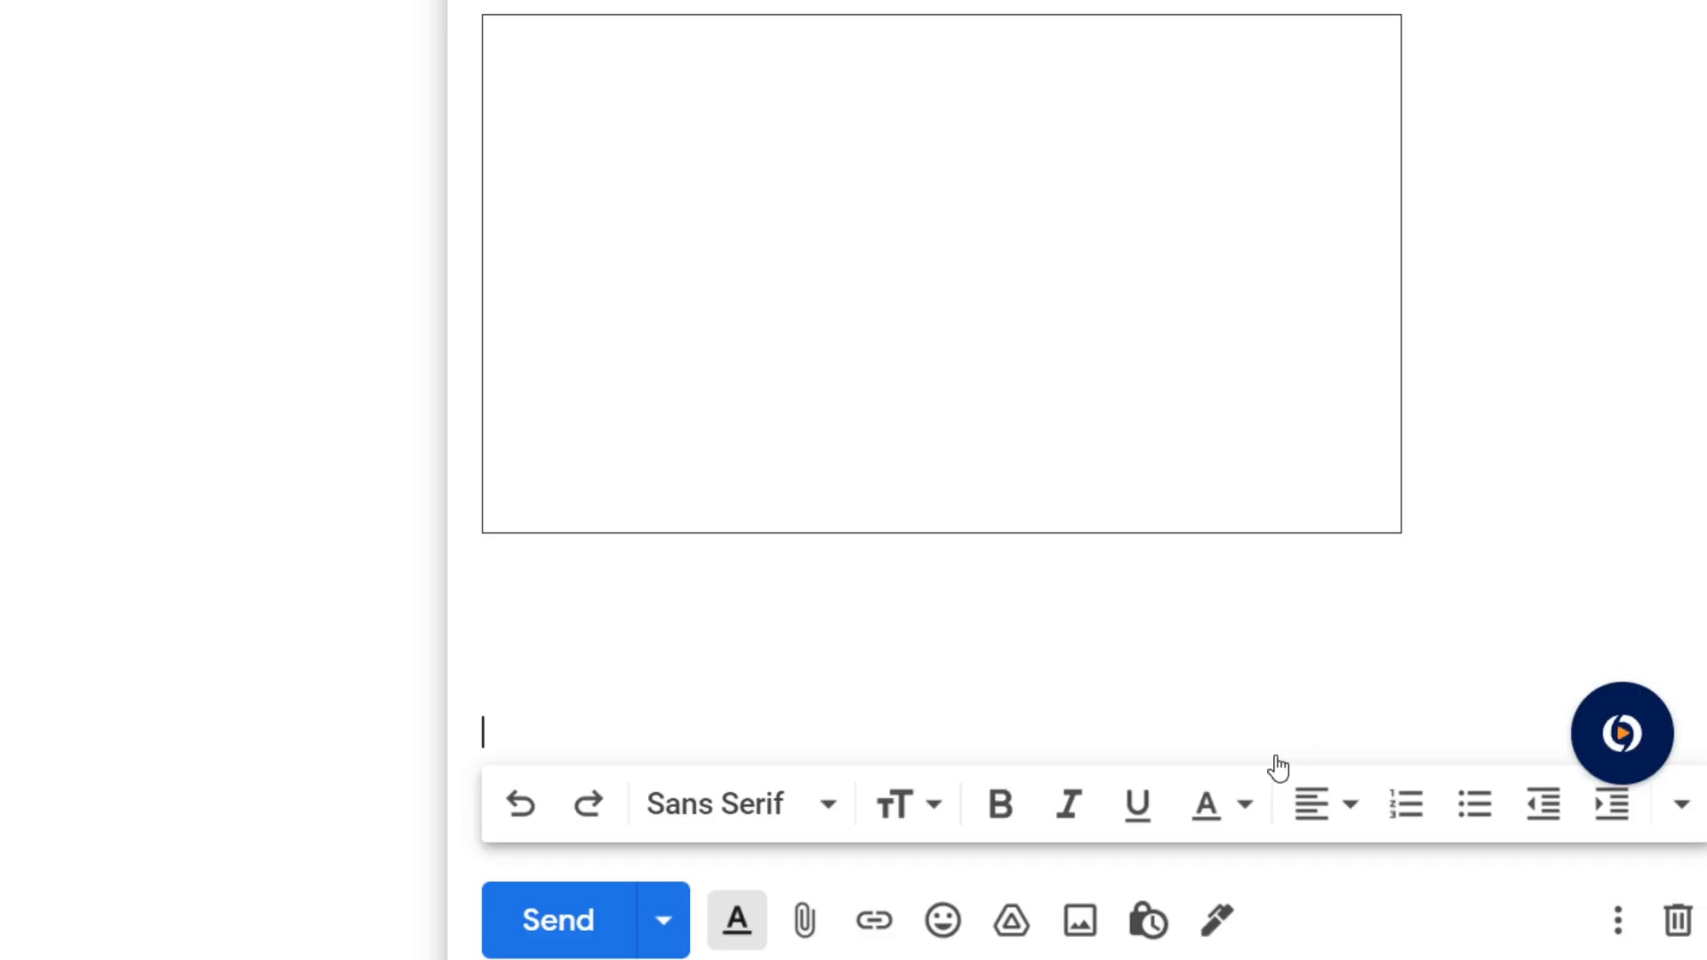
{"action": "left_click", "coordinate": [1622, 733]}
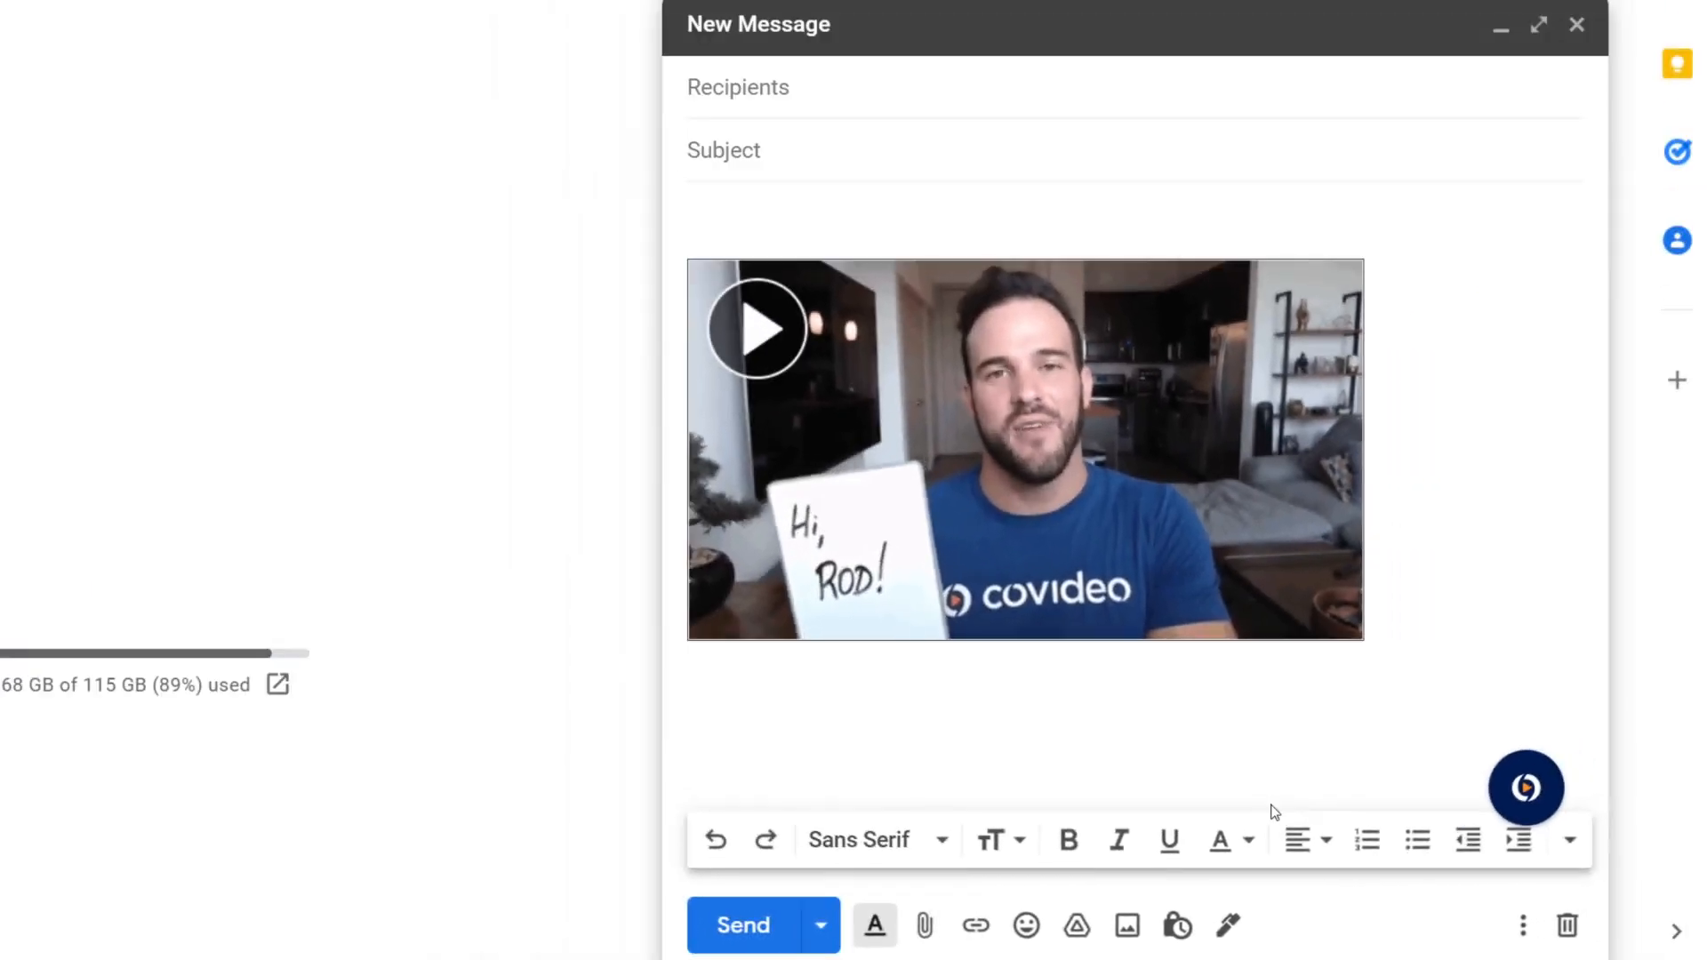
{"action": "left_click", "coordinate": [1526, 787]}
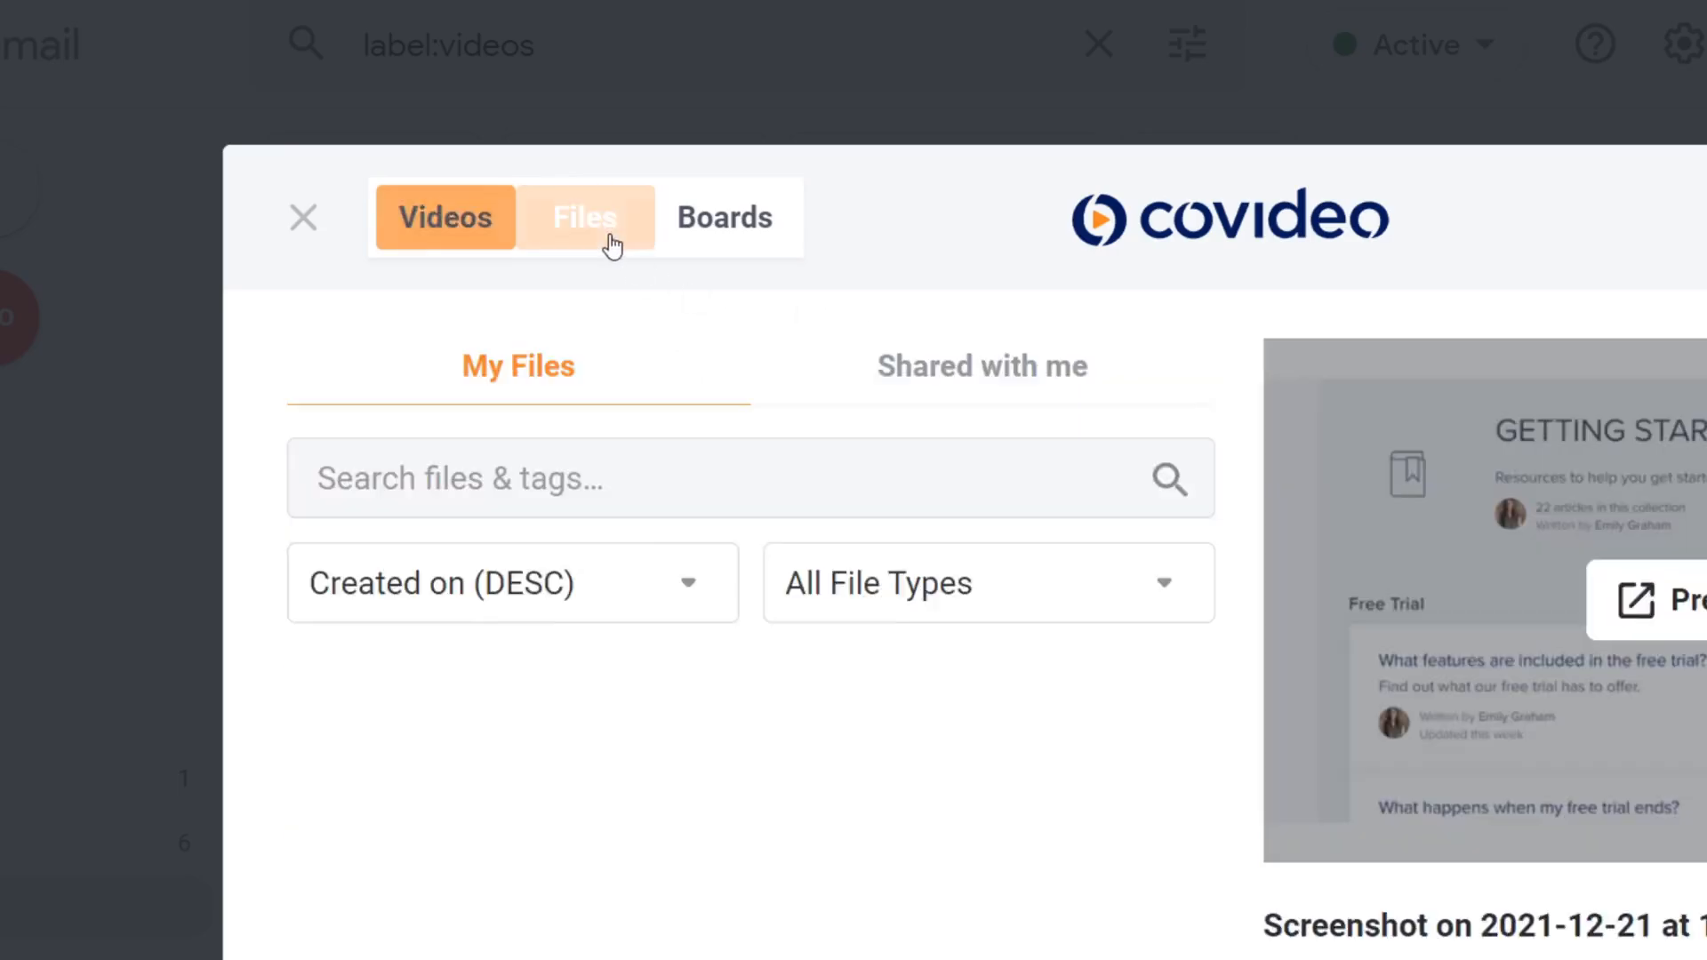
Insert the Getting Started screenshot from Files as a Public image into the draft.
{"action": "left_click", "coordinate": [586, 217]}
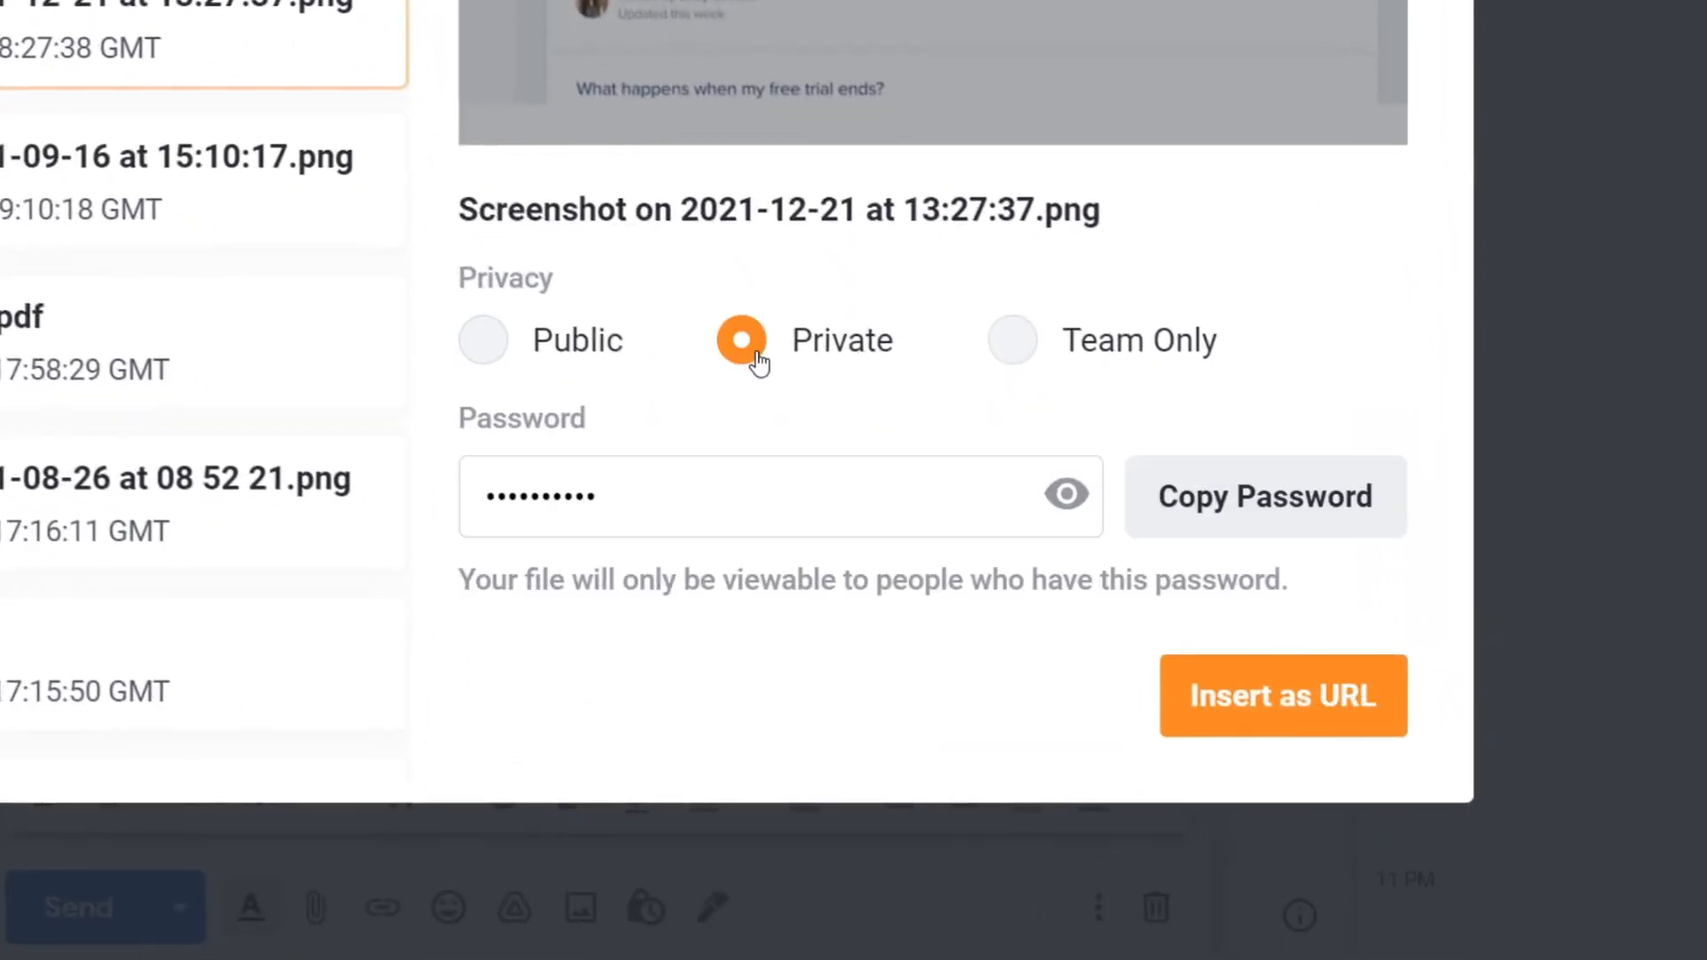
{"action": "double_click", "coordinate": [534, 497]}
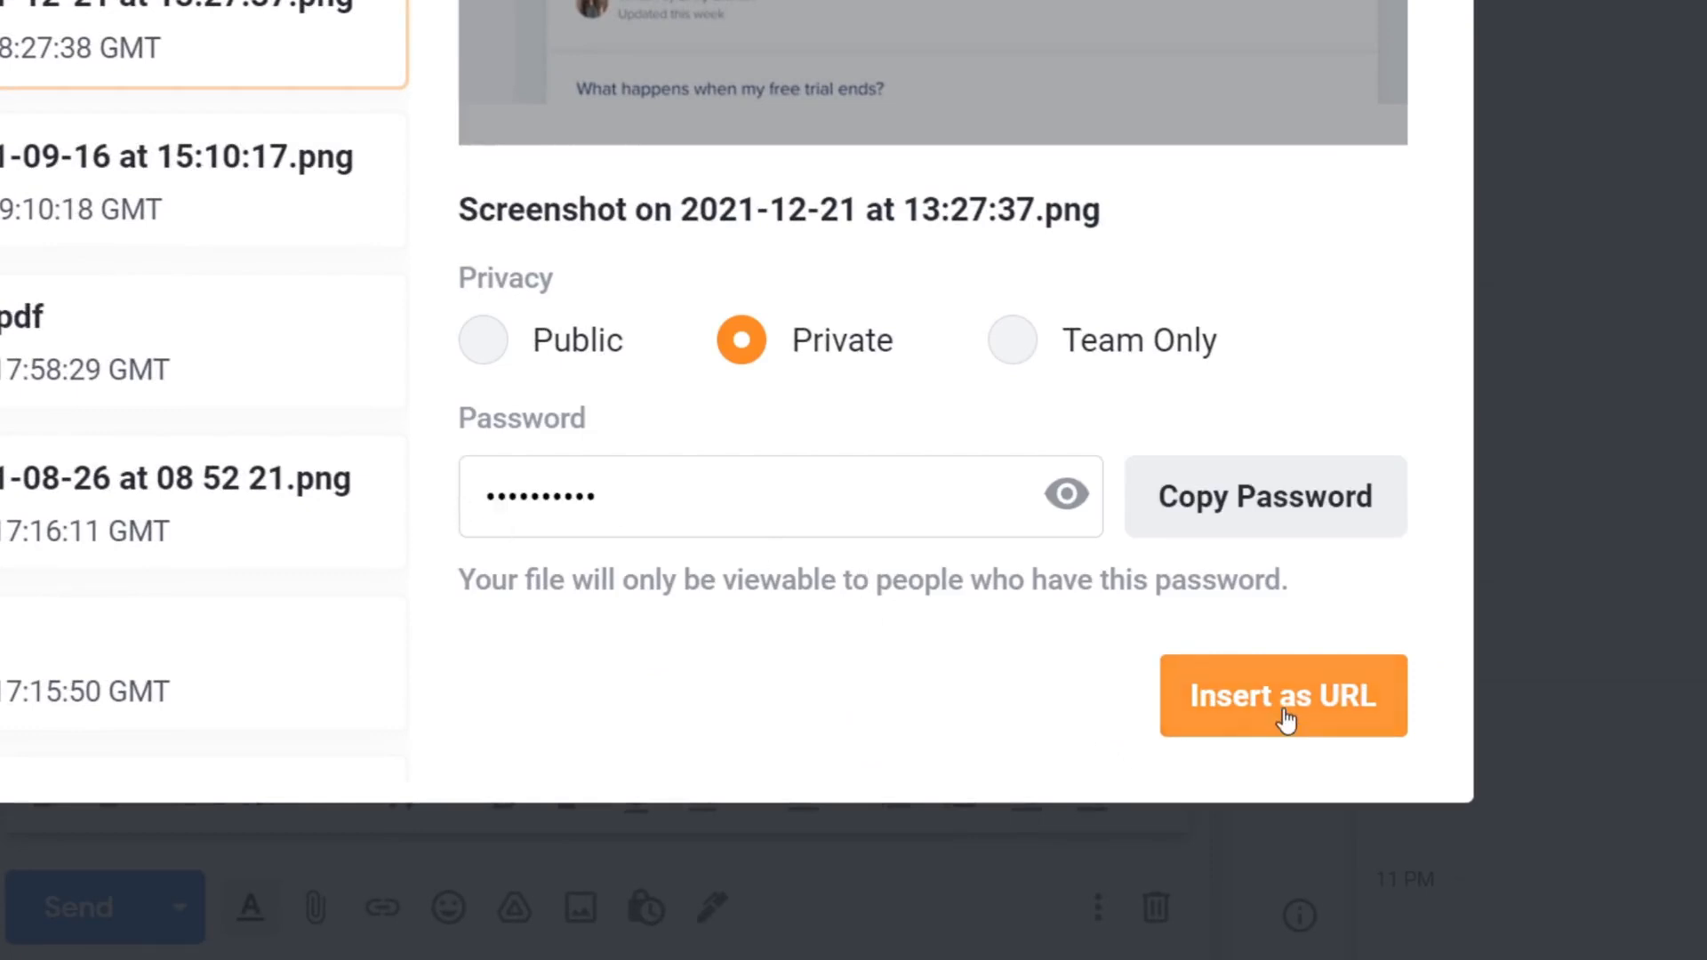
{"action": "left_click", "coordinate": [1282, 695]}
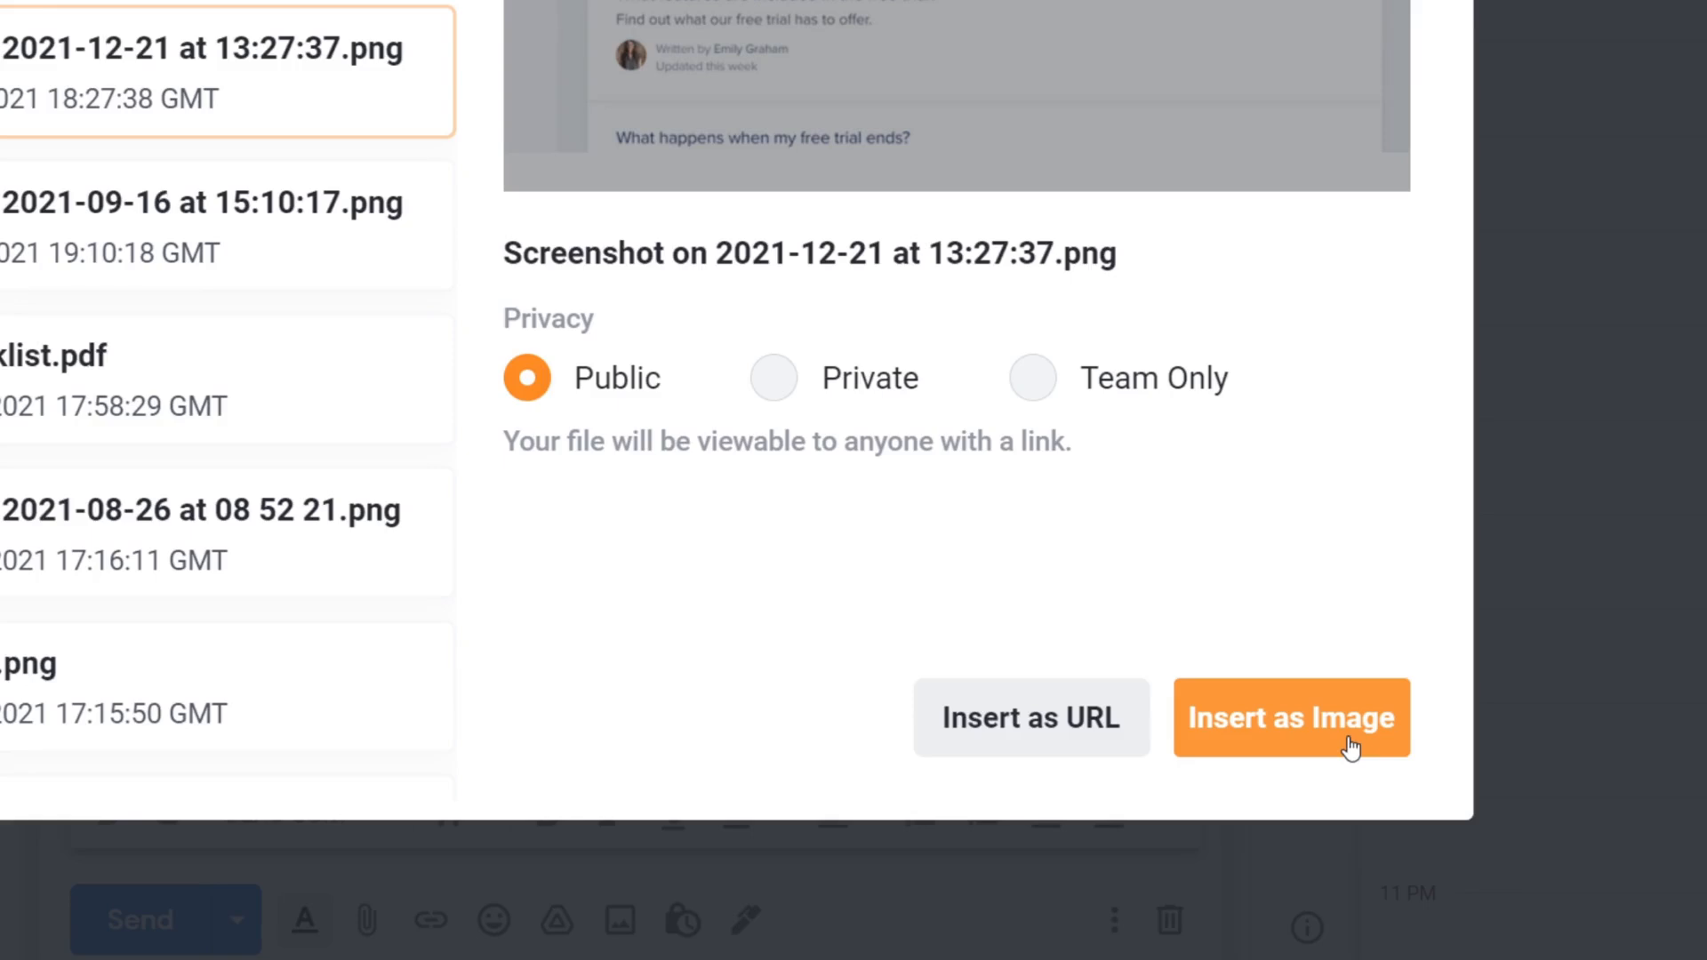
{"action": "left_click", "coordinate": [1291, 717]}
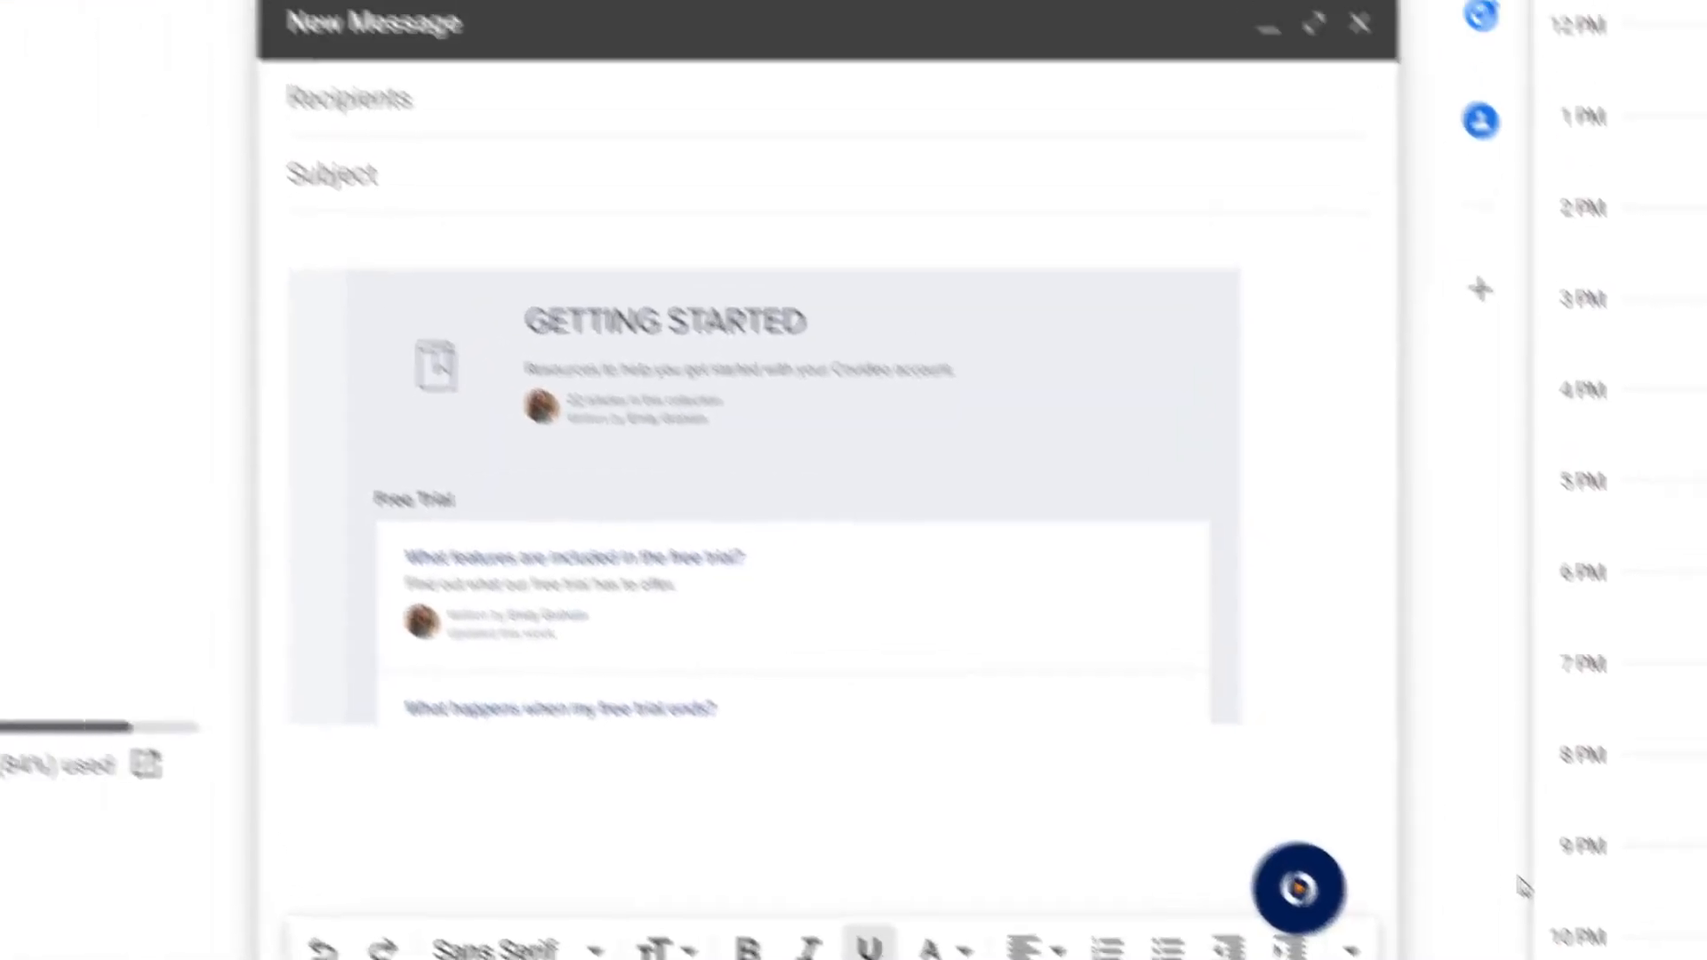
{"action": "left_click", "coordinate": [1298, 889]}
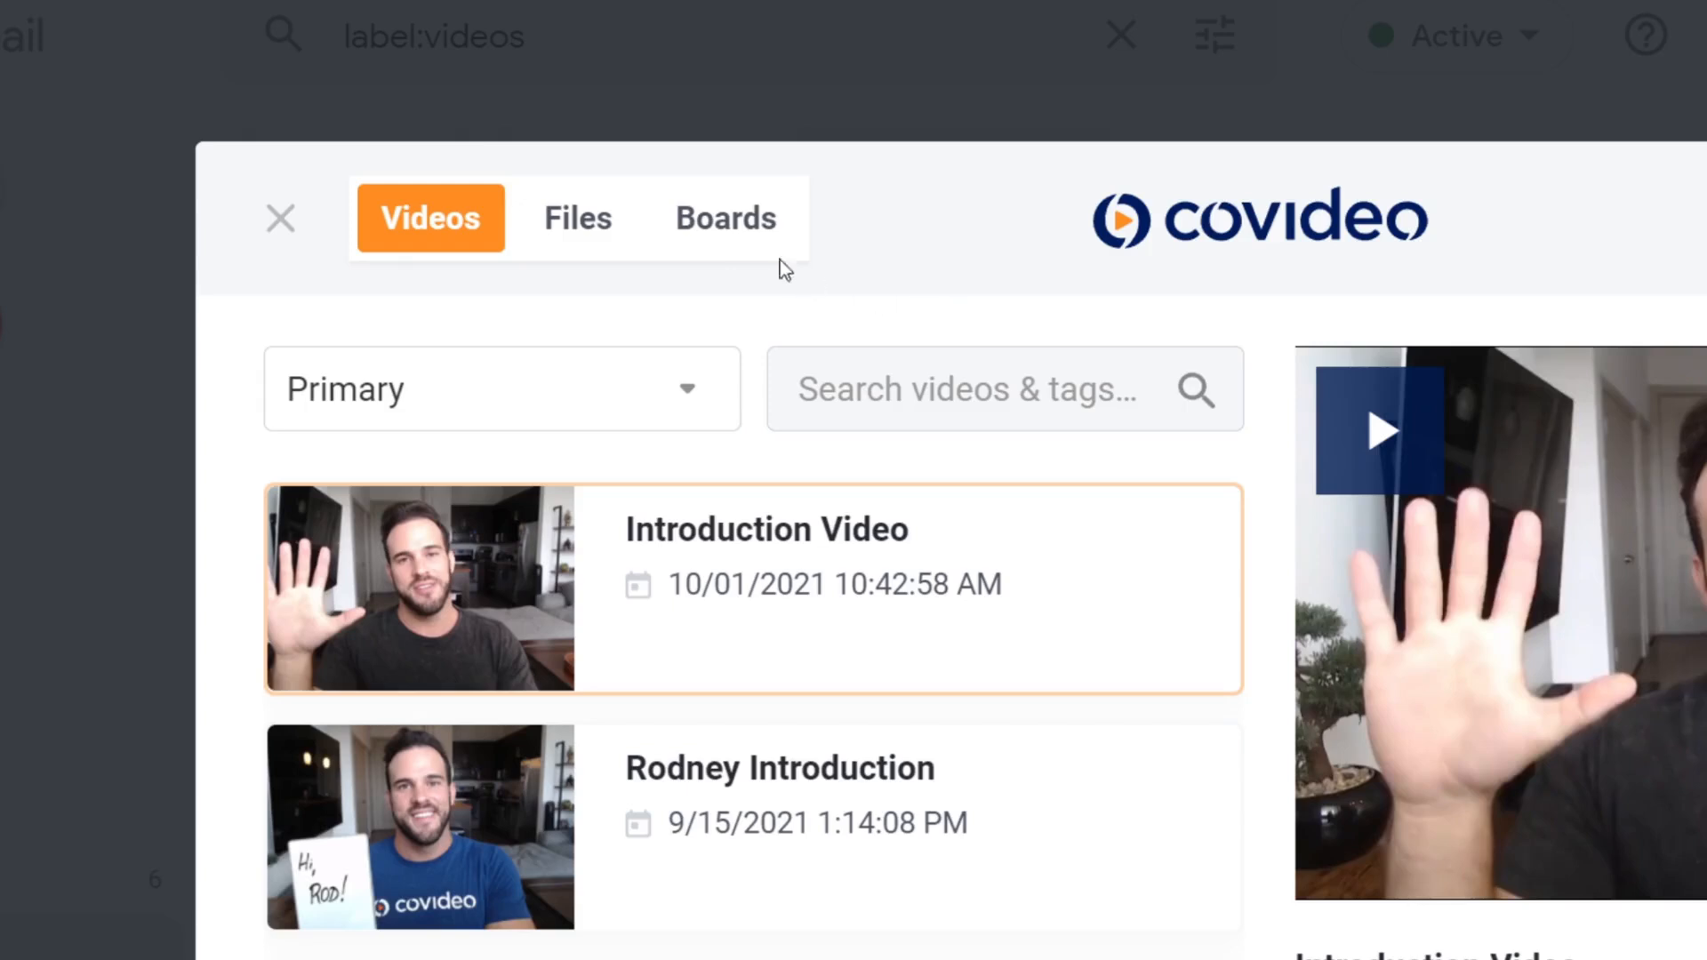
Select the Marketing board with Public privacy from the Boards library.
{"action": "left_click", "coordinate": [724, 217]}
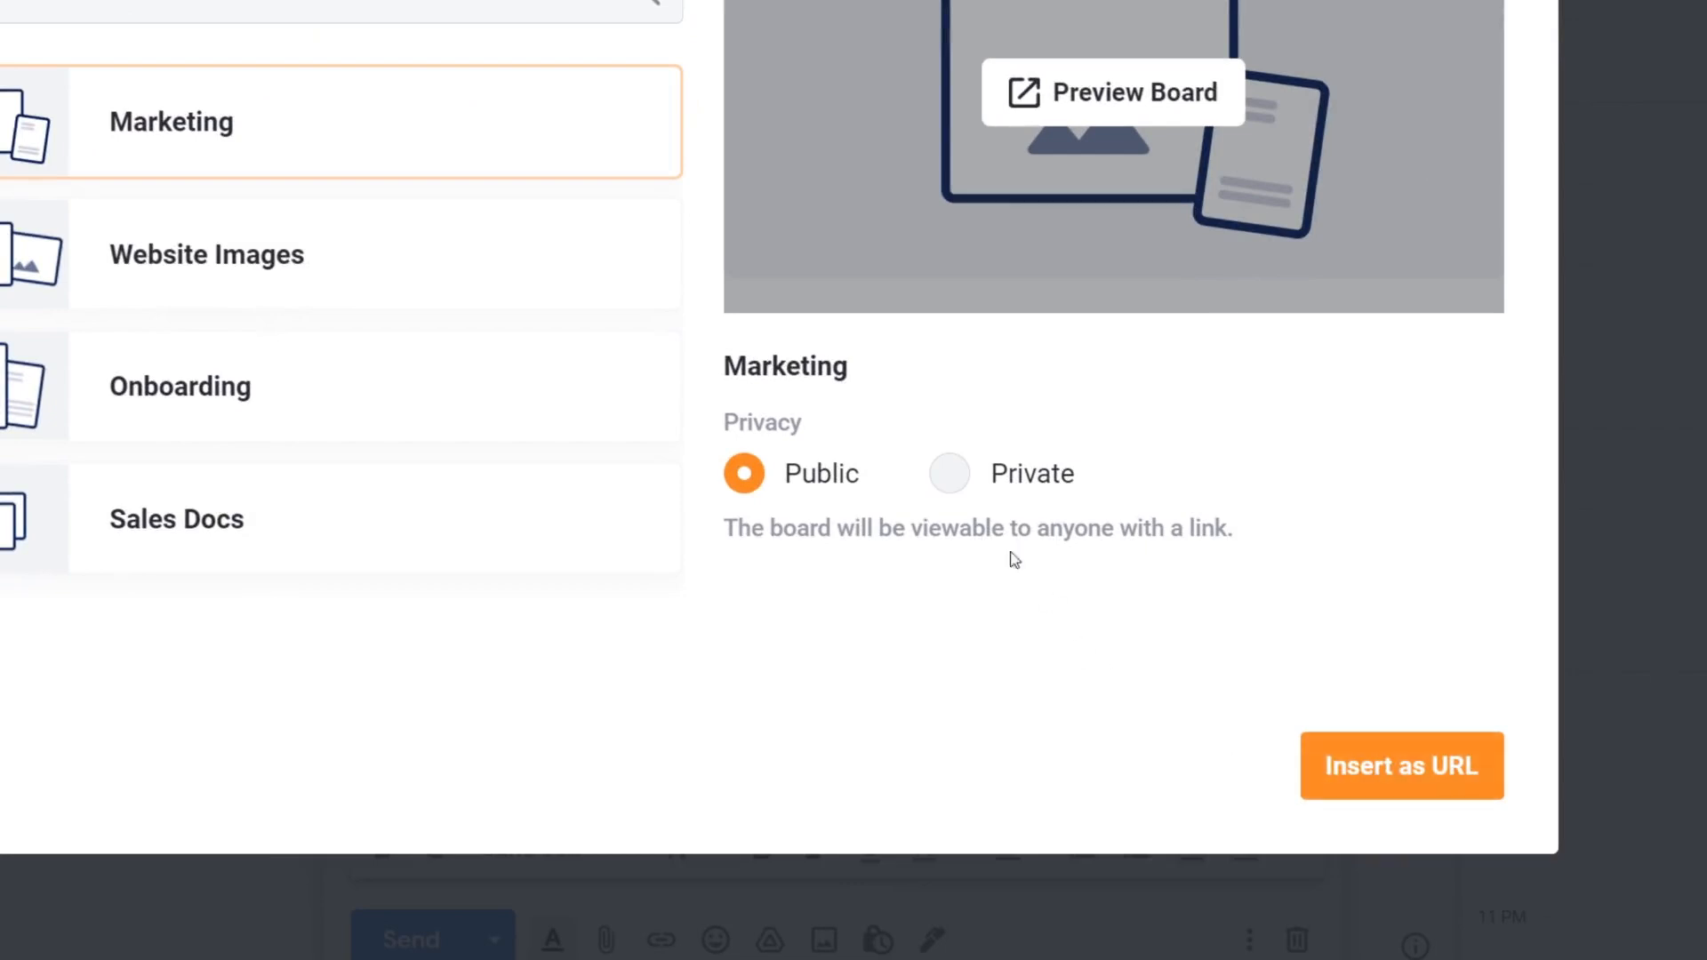
{"action": "left_click", "coordinate": [948, 473]}
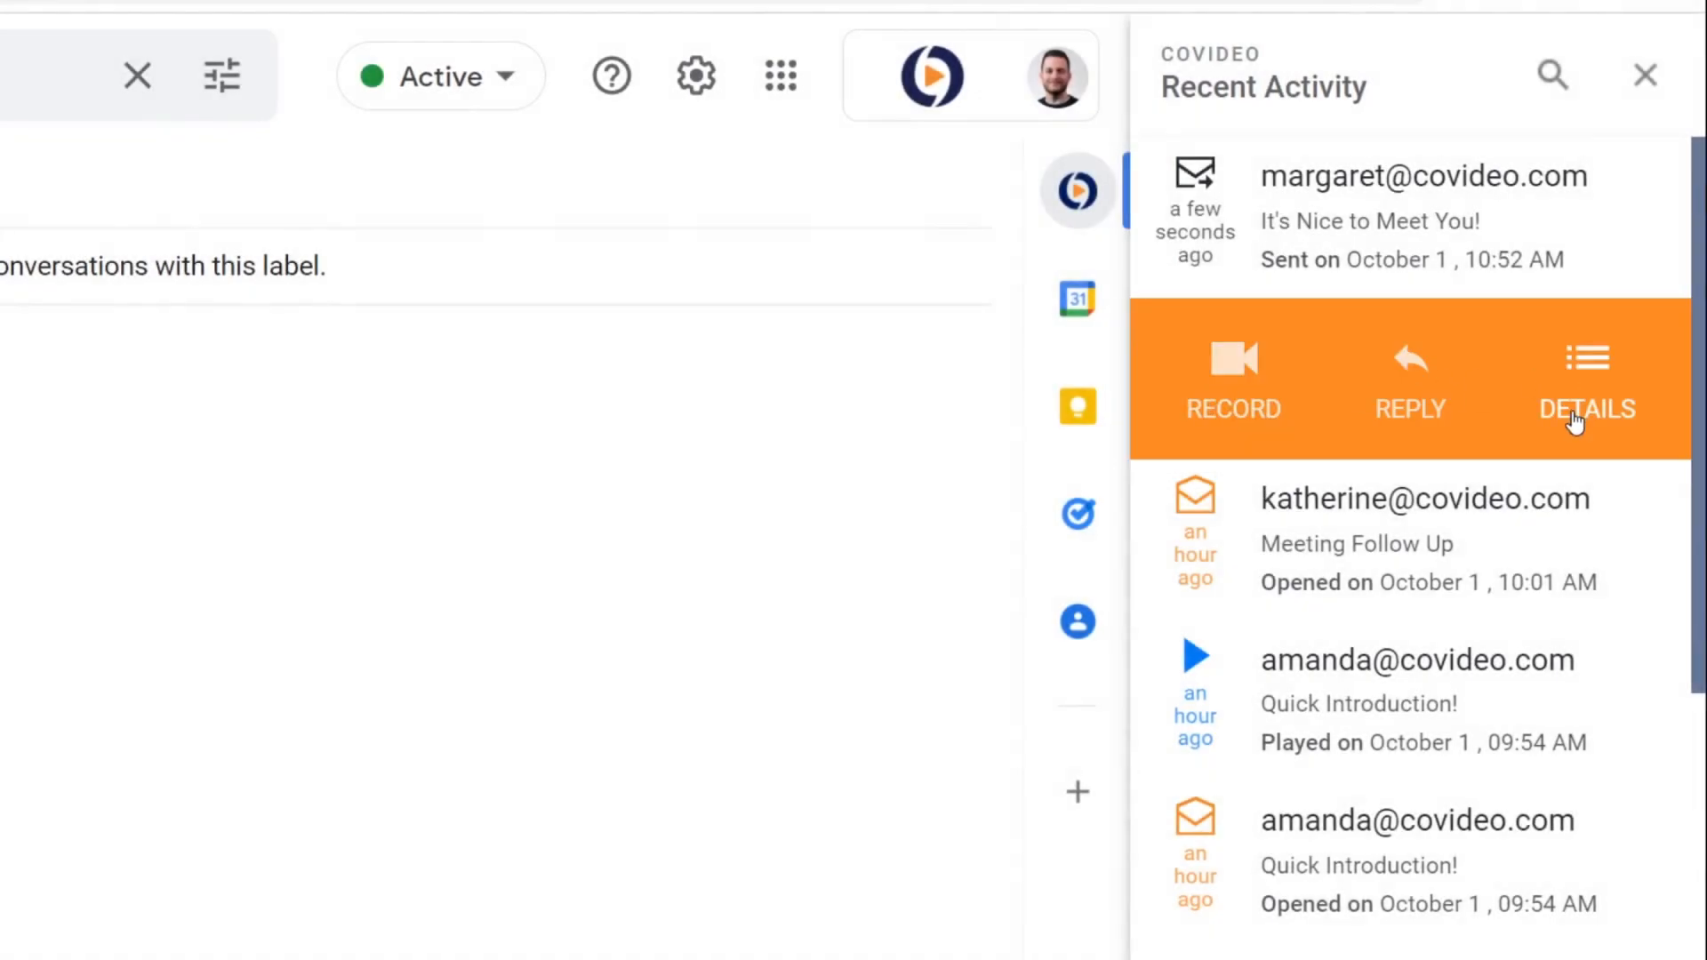
{"action": "mouse_move", "coordinate": [1410, 425]}
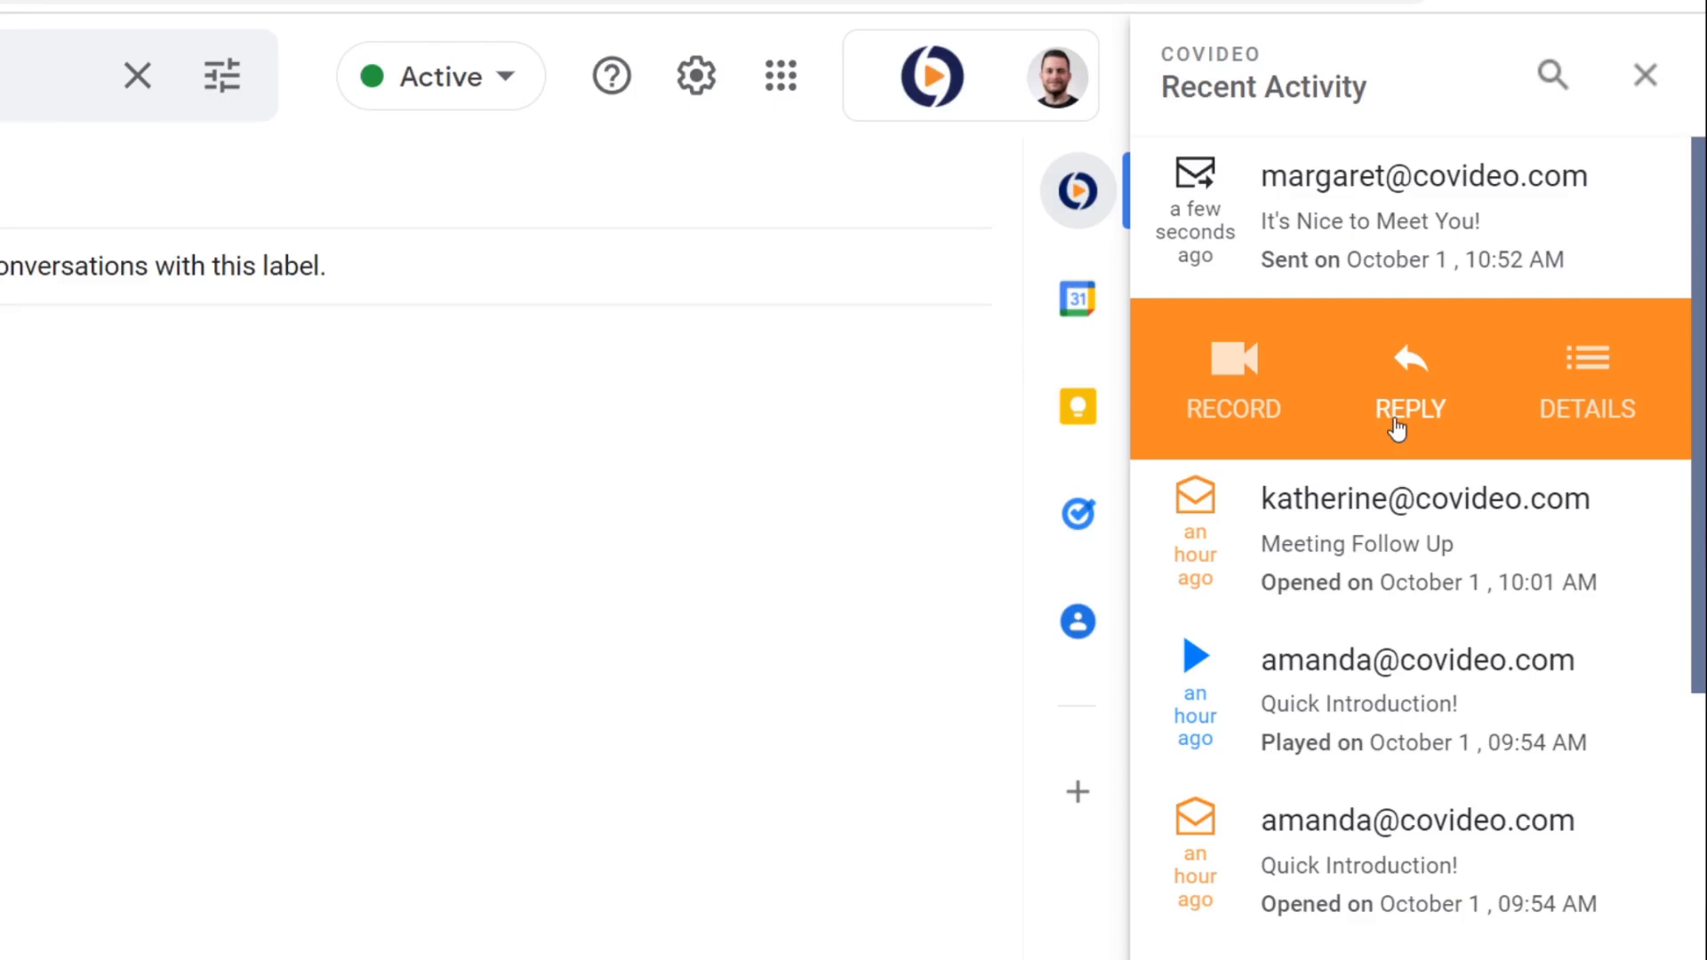
{"action": "mouse_move", "coordinate": [1220, 409]}
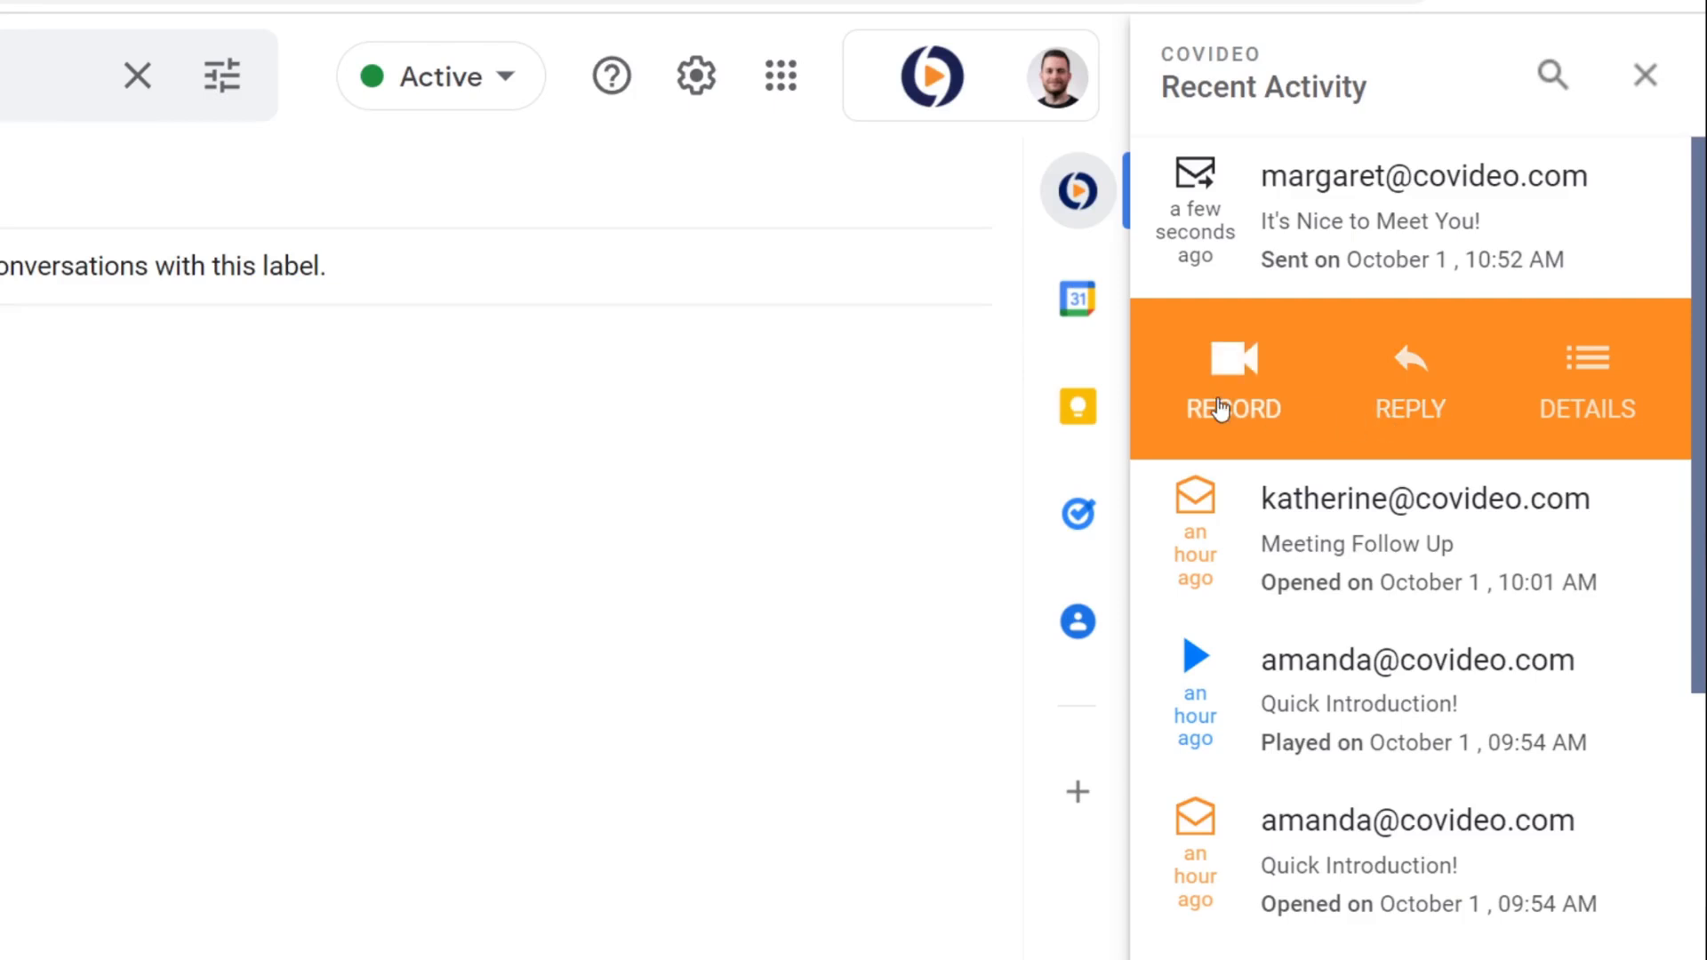